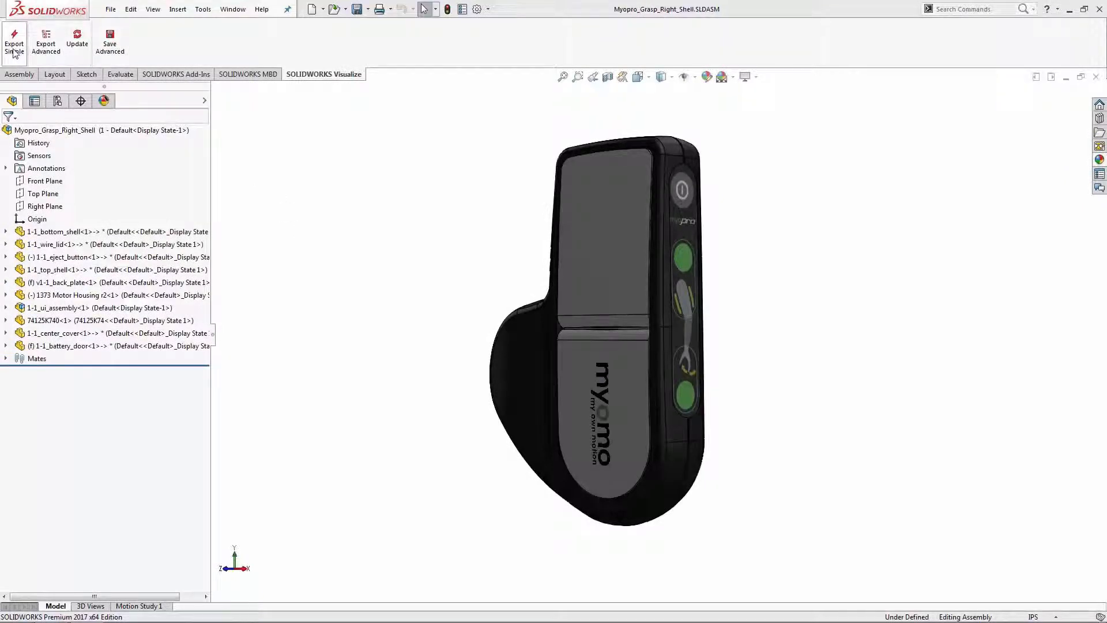
- Activate Exploded View, collapse ExplView1, then switch to the Animated Exploded View configuration
left_click(325, 73)
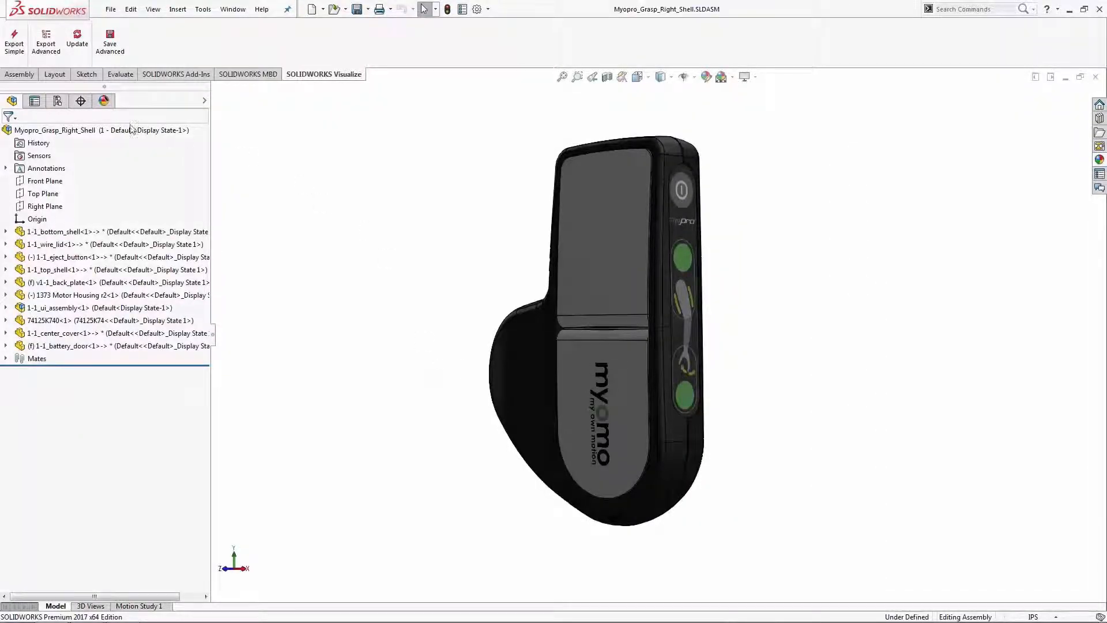
left_click(34, 101)
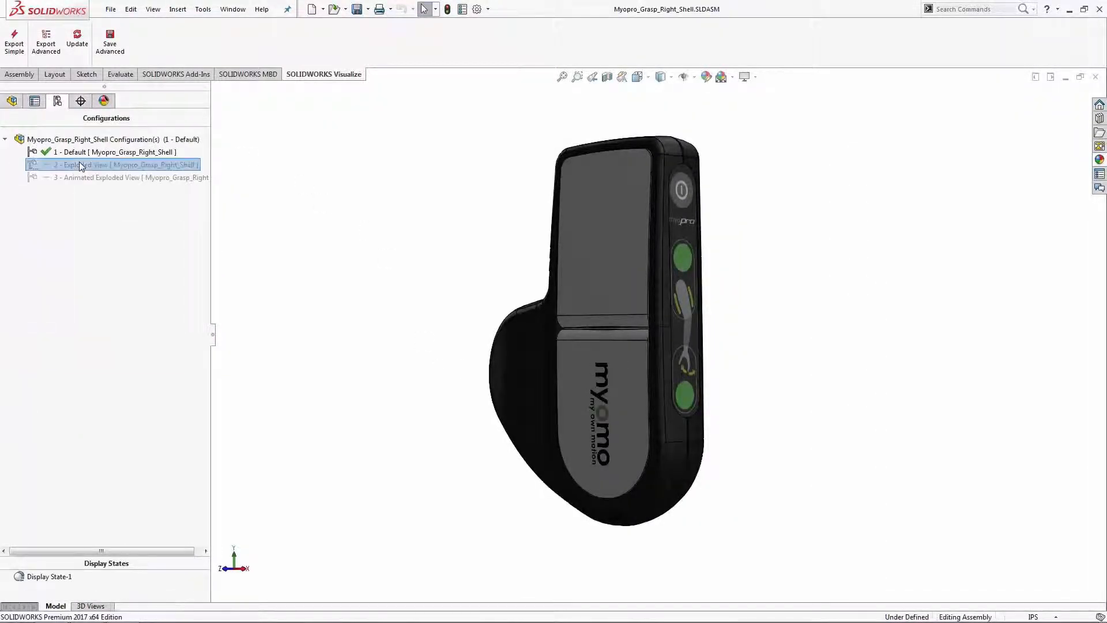
double_click(124, 164)
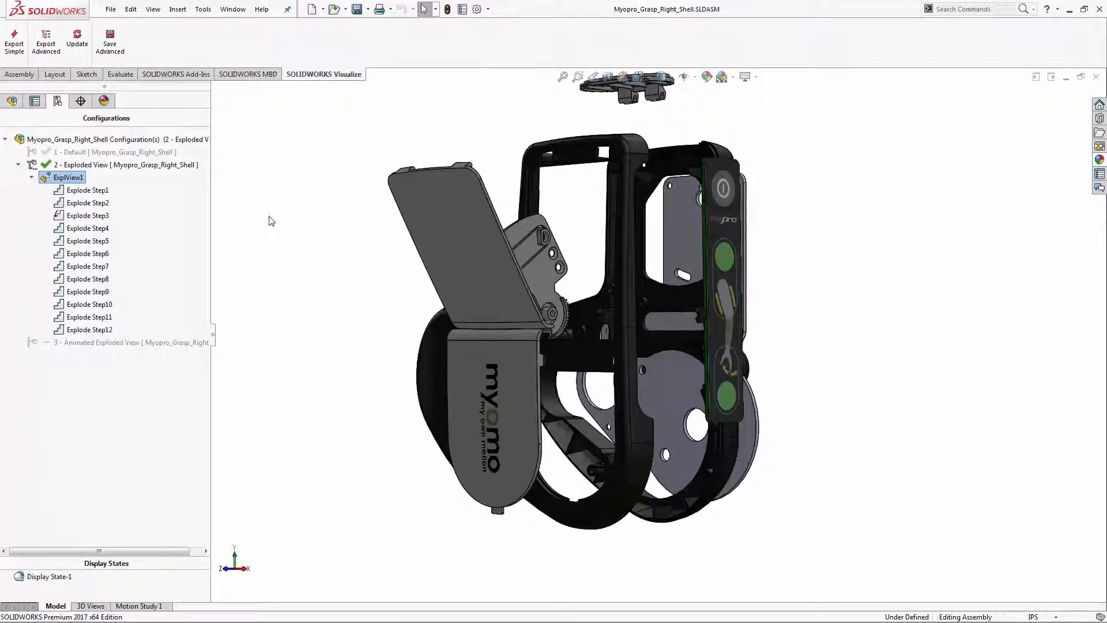
left_click(31, 177)
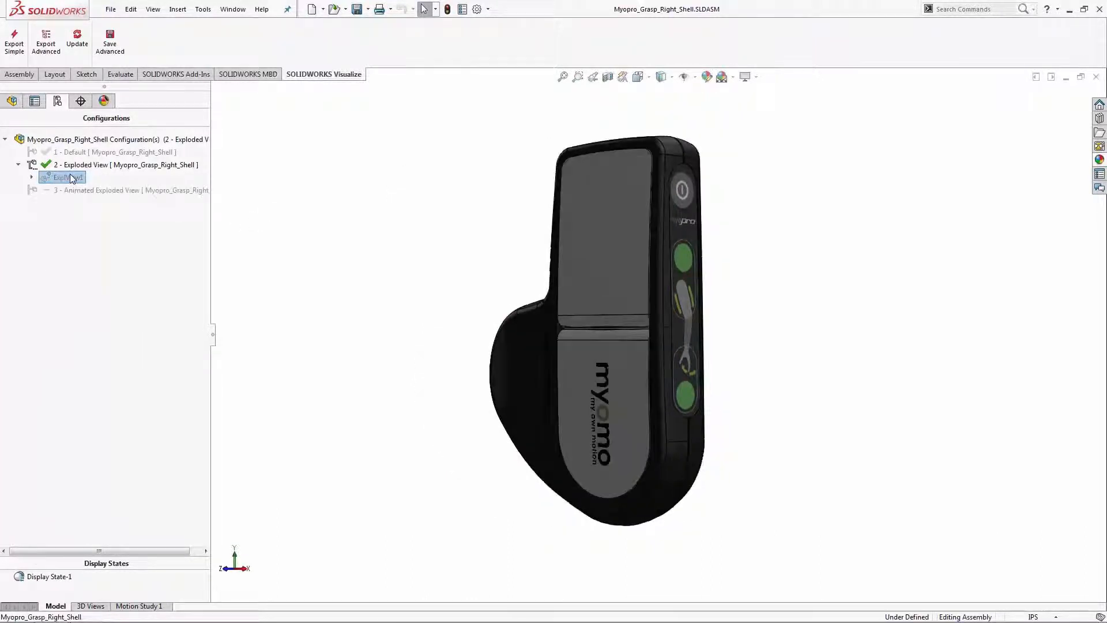
left_click(131, 189)
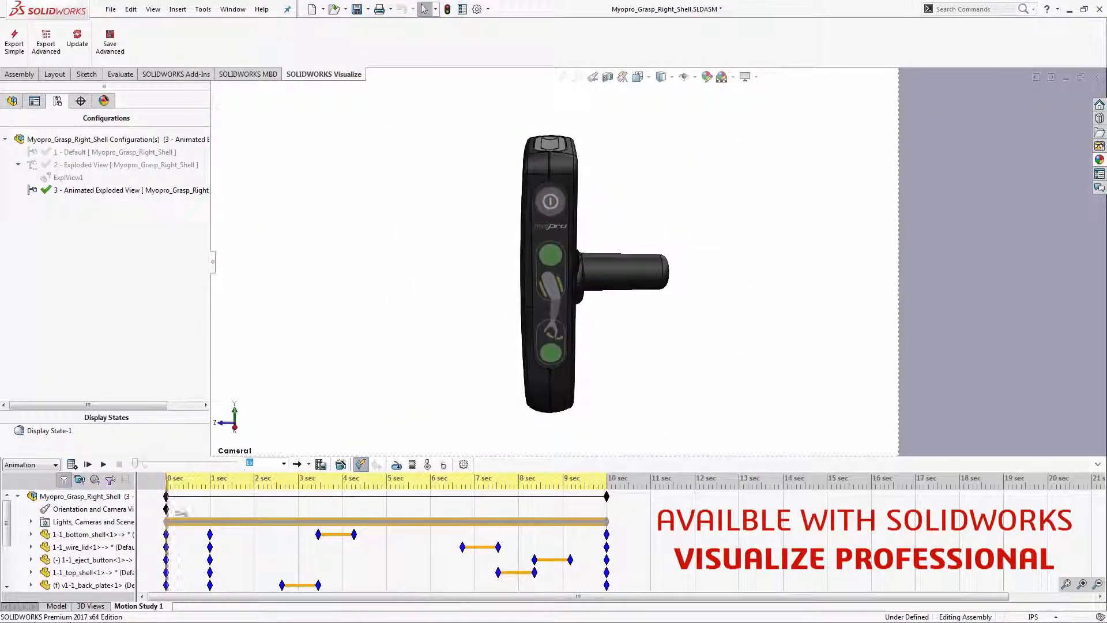
- Play Motion Study 1's exploding animation, then bring the assembly into SOLIDWORKS Visualize
left_click(88, 464)
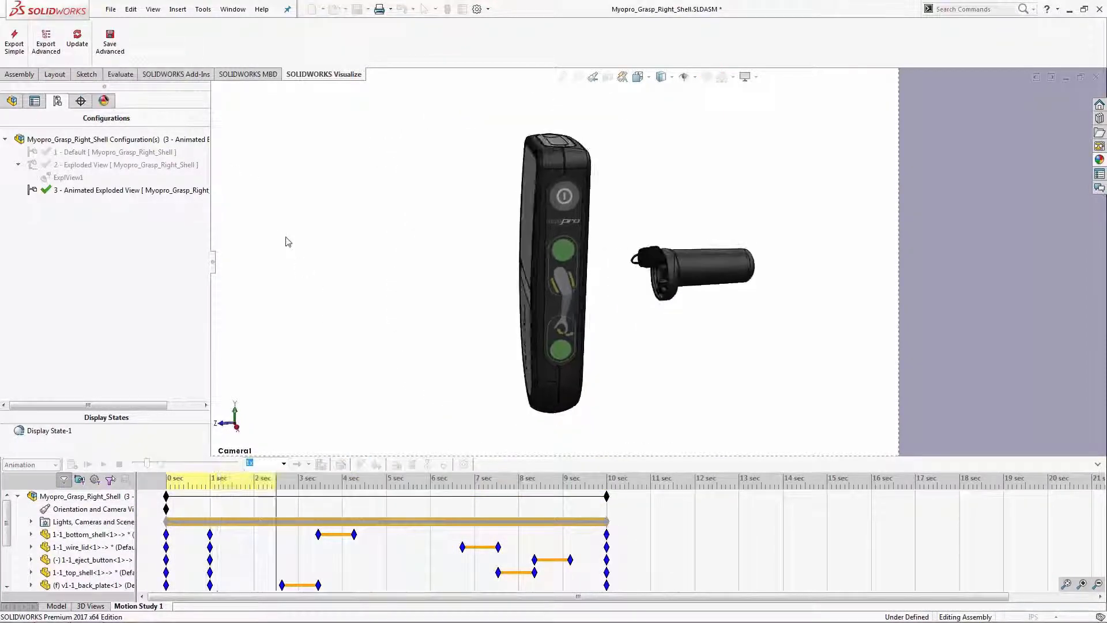
left_click(103, 464)
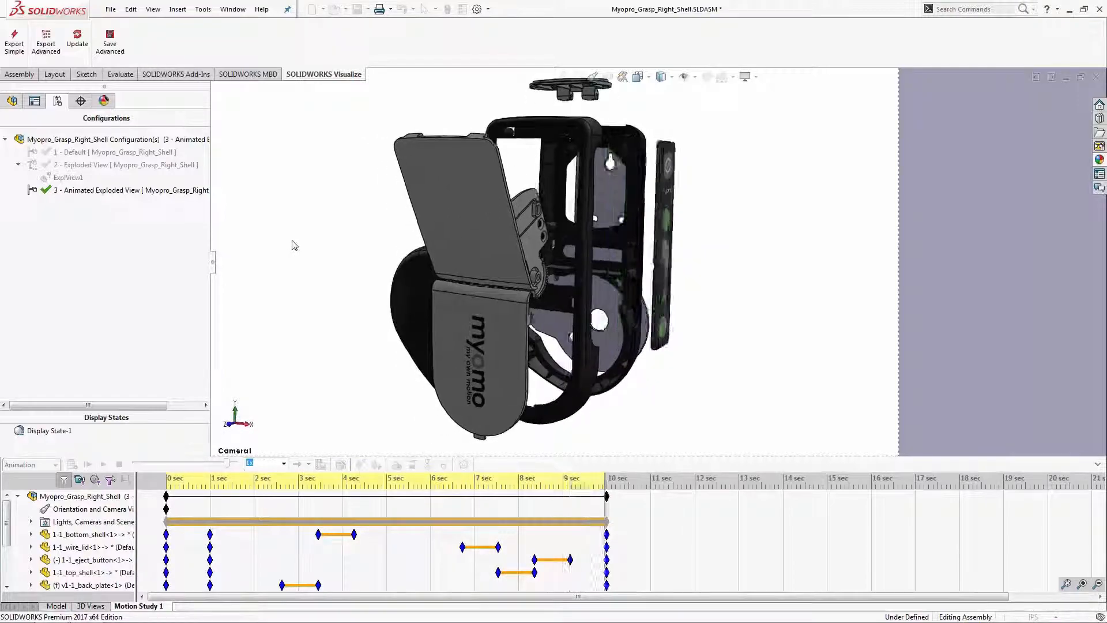
left_click(324, 75)
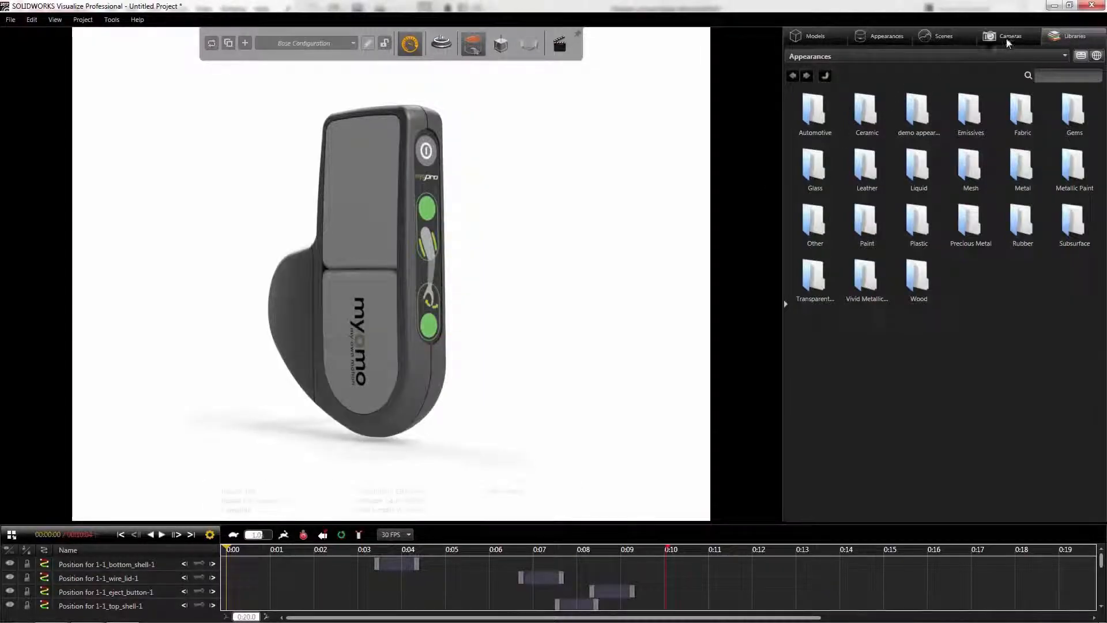
- Try the Animated Viewport camera, return to SOLIDWORKS Viewport, and show the Plastic appearances
left_click(1010, 36)
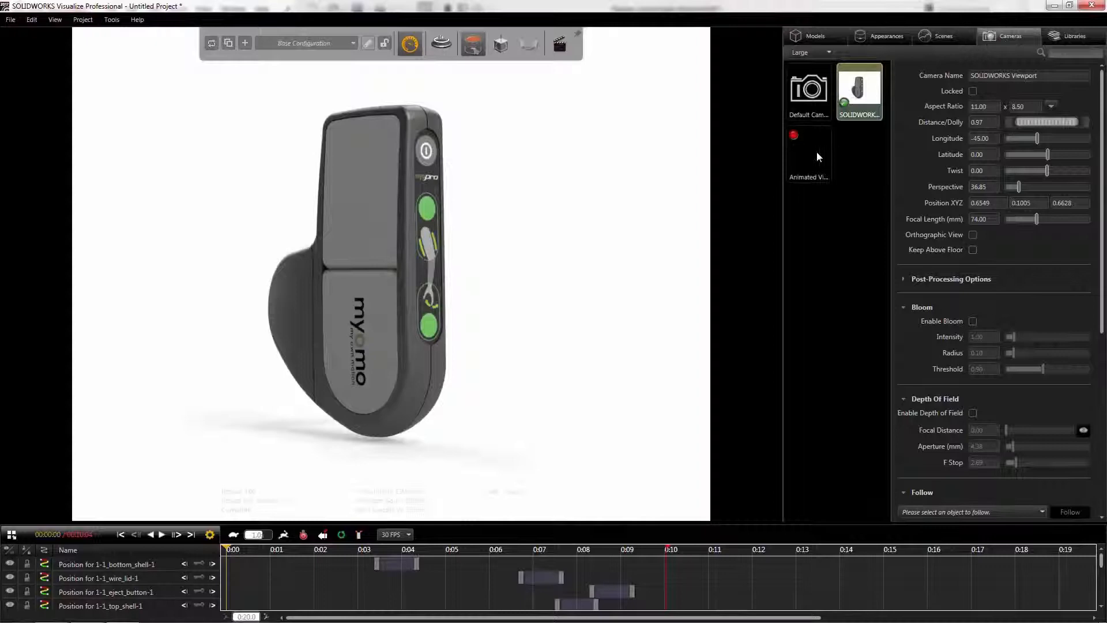
left_click(809, 153)
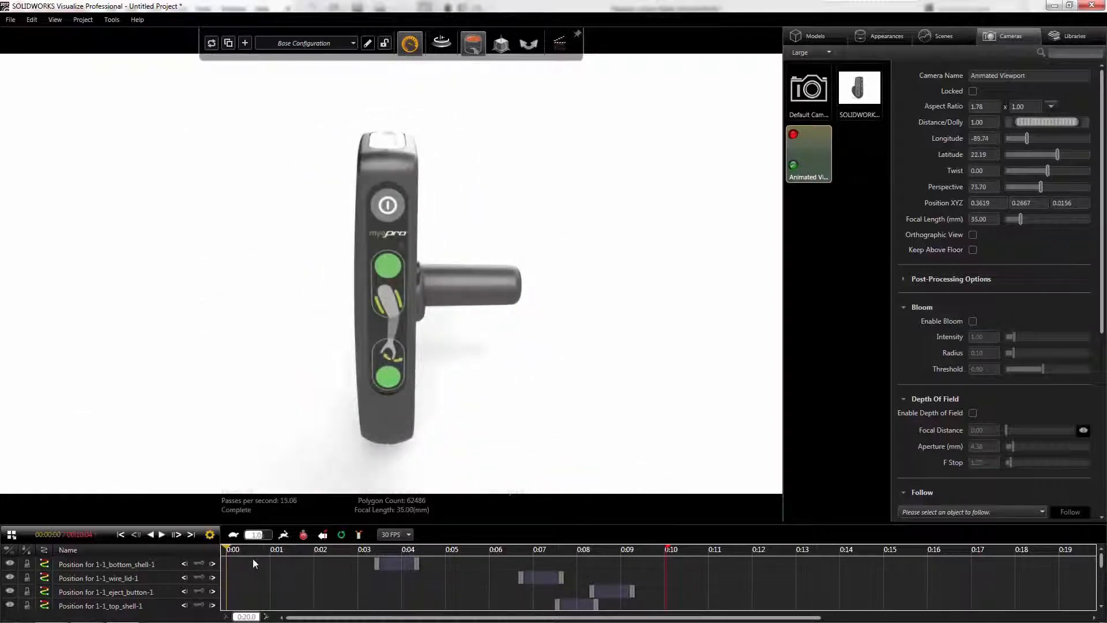
left_click(858, 90)
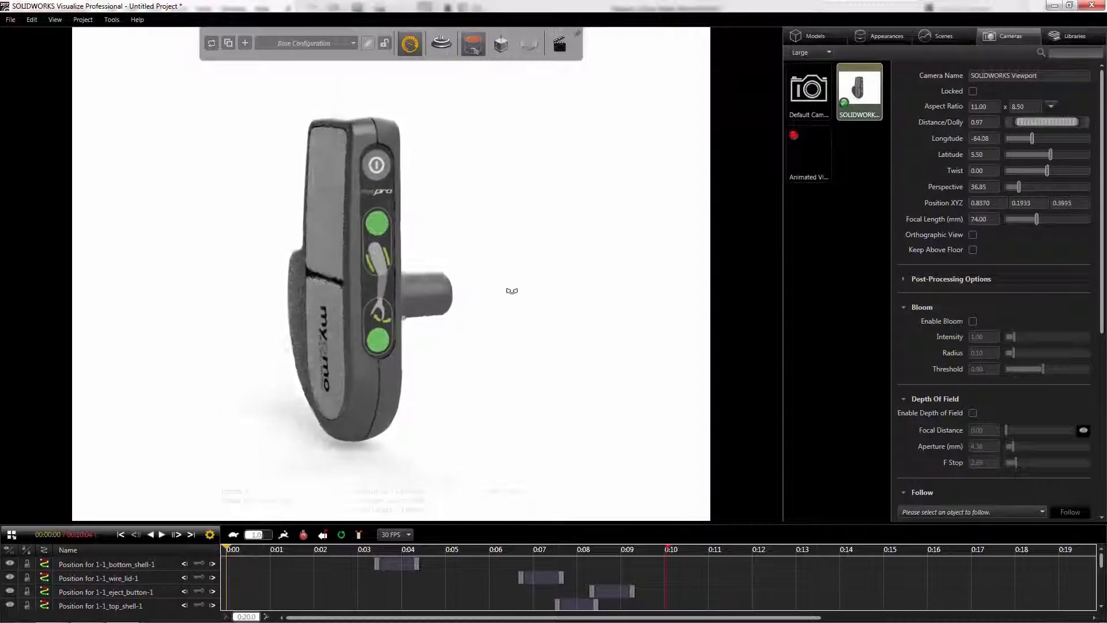
left_click(887, 36)
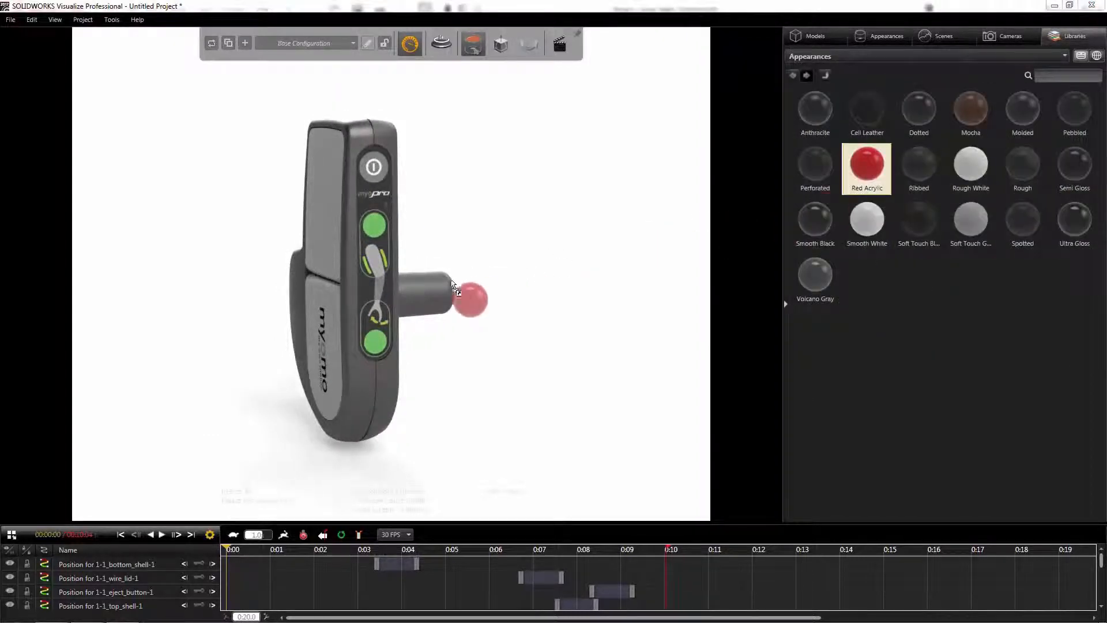
- Apply the Red Acrylic appearance to the shell model
double_click(866, 164)
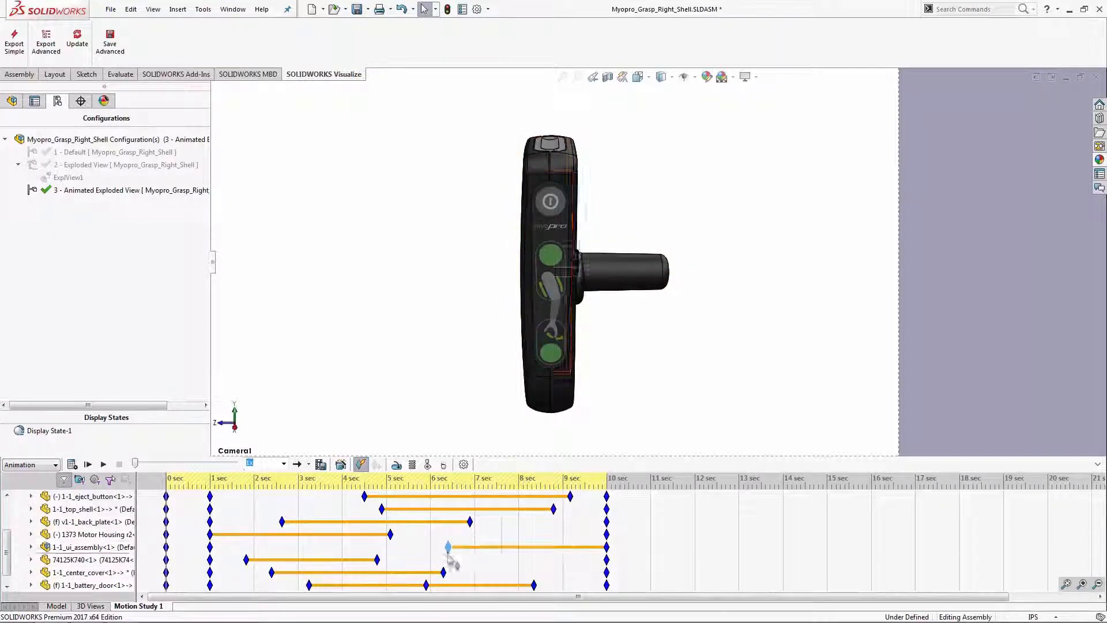
- Retime the motion study keyframes and accept re-importing the modified assembly into Visualize
scroll("down", 3)
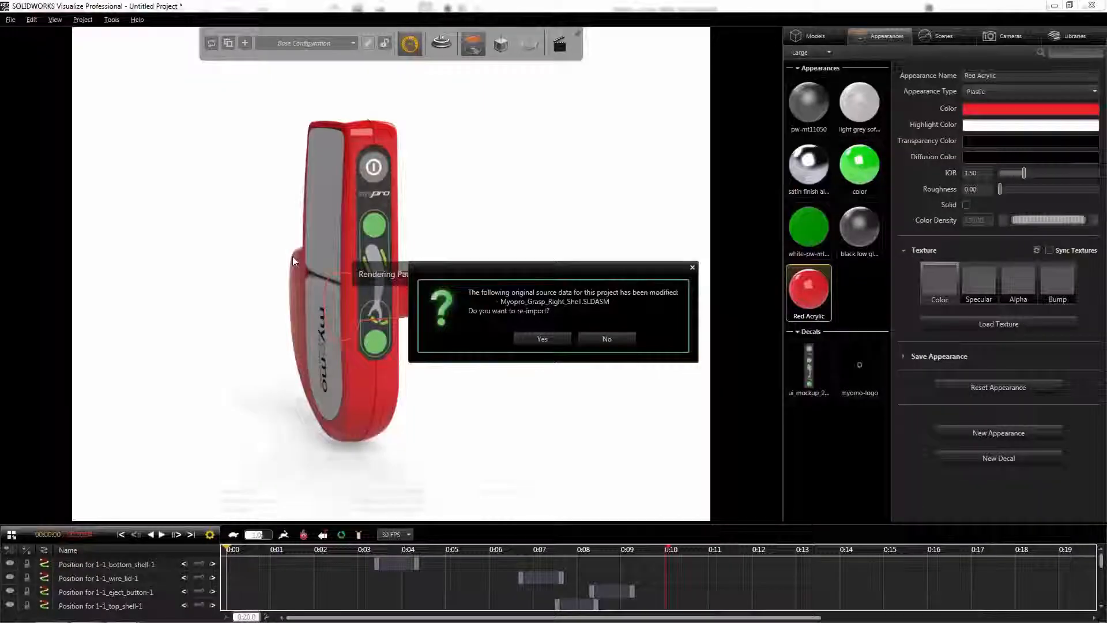
left_click(606, 339)
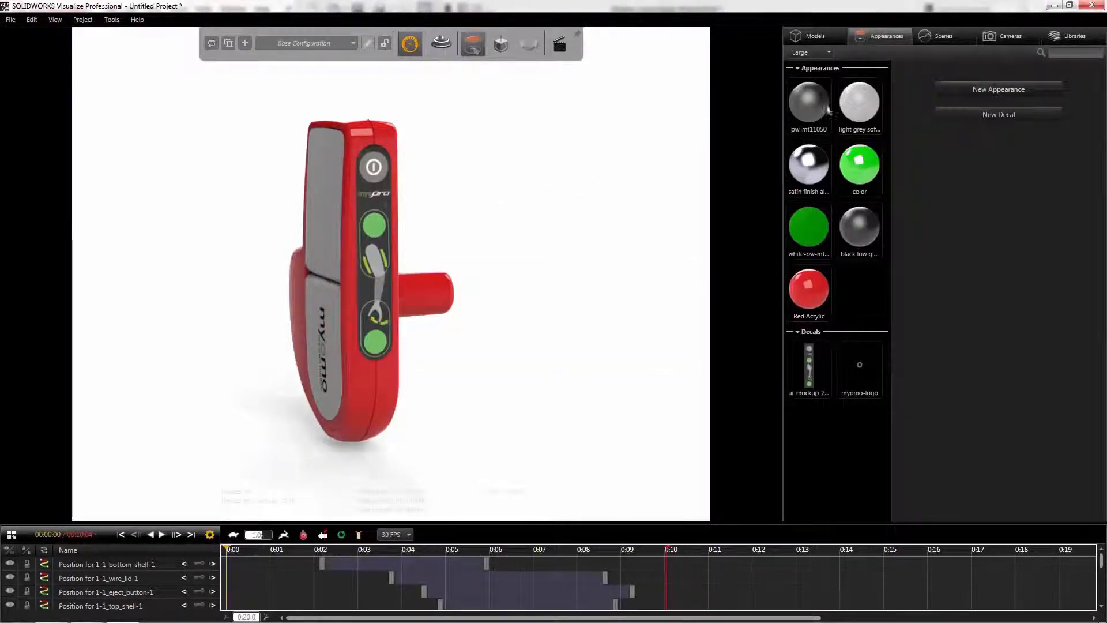
left_click(1010, 36)
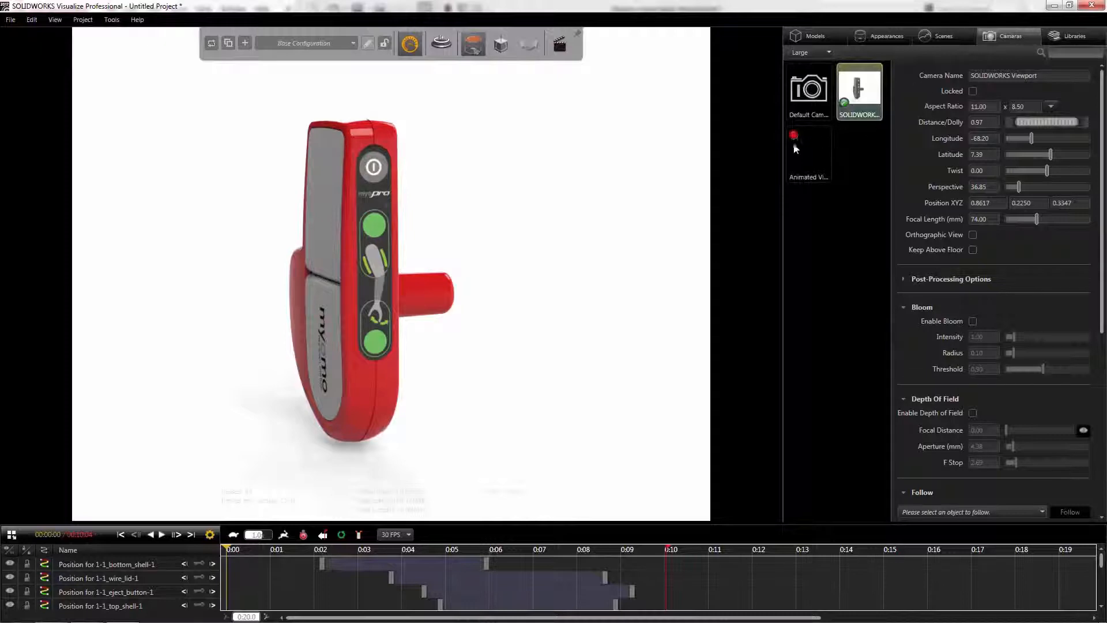
- View through the Animated Viewport camera, scrubbing from part separation to full explosion and back
left_click(808, 151)
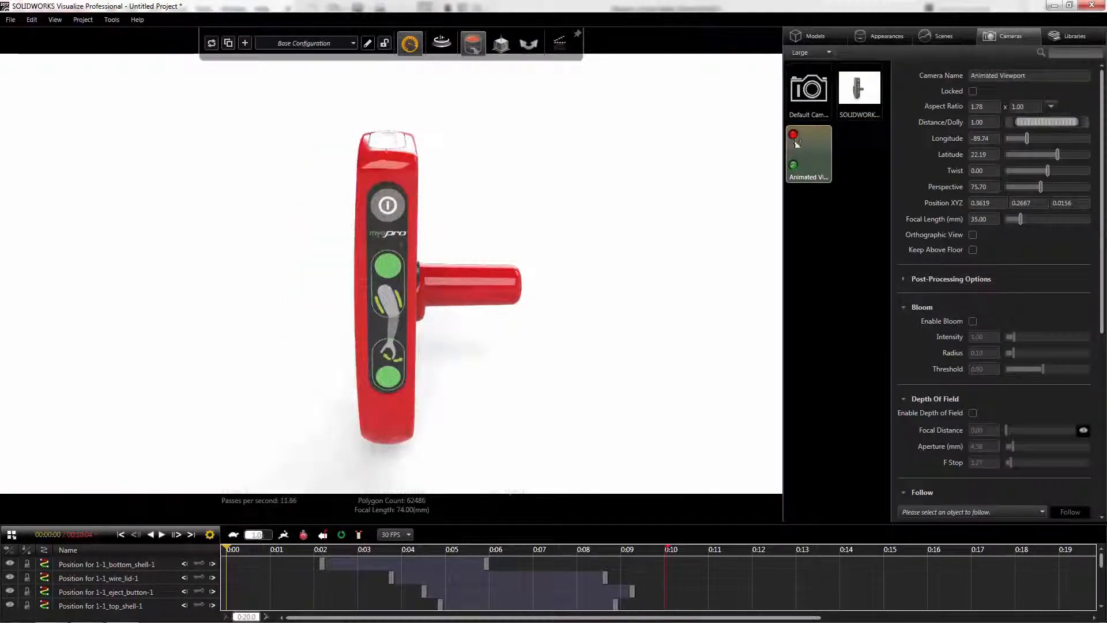
left_click(227, 549)
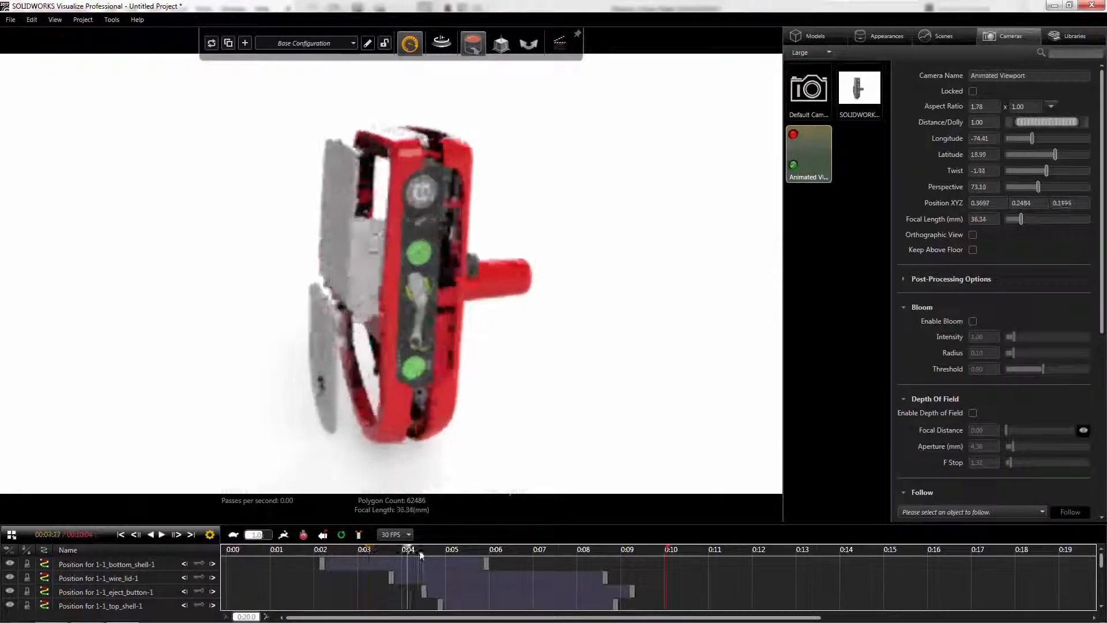
left_click(583, 550)
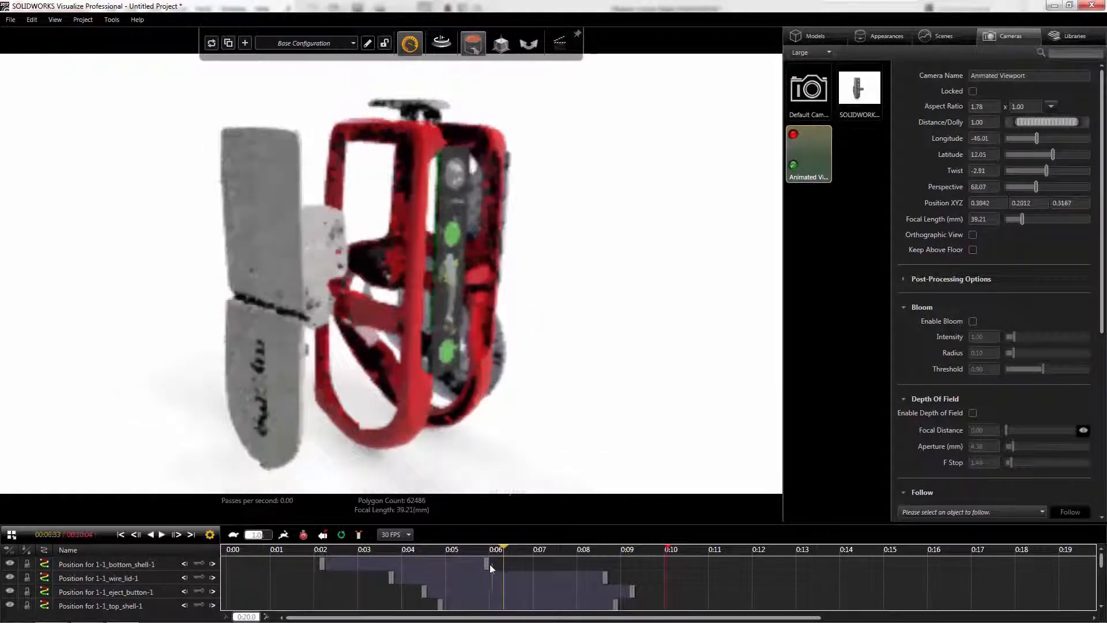
left_click(267, 558)
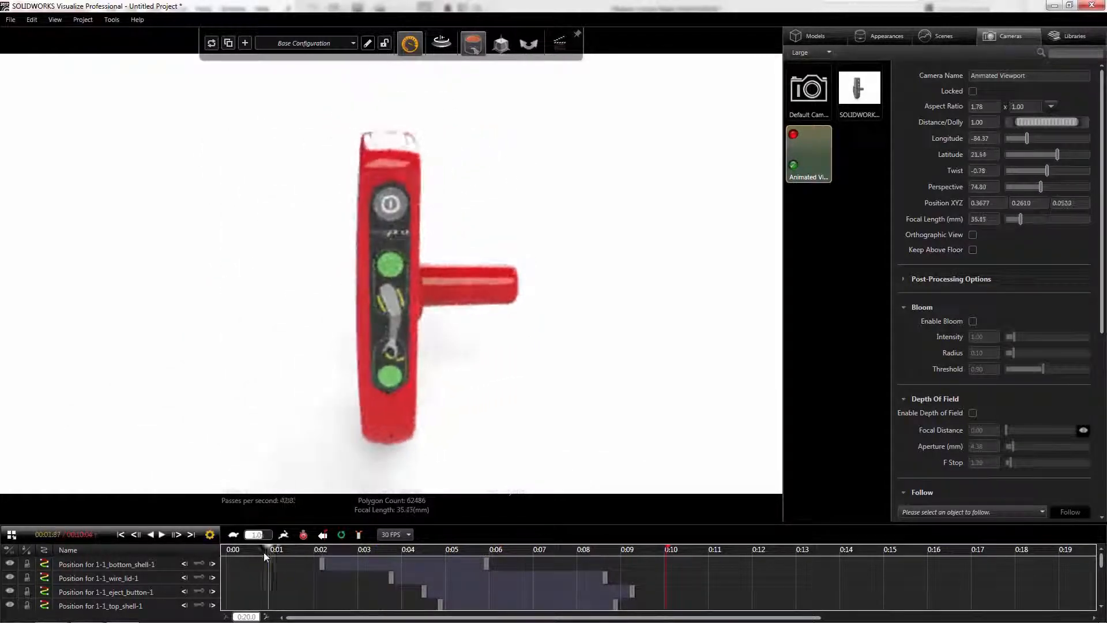